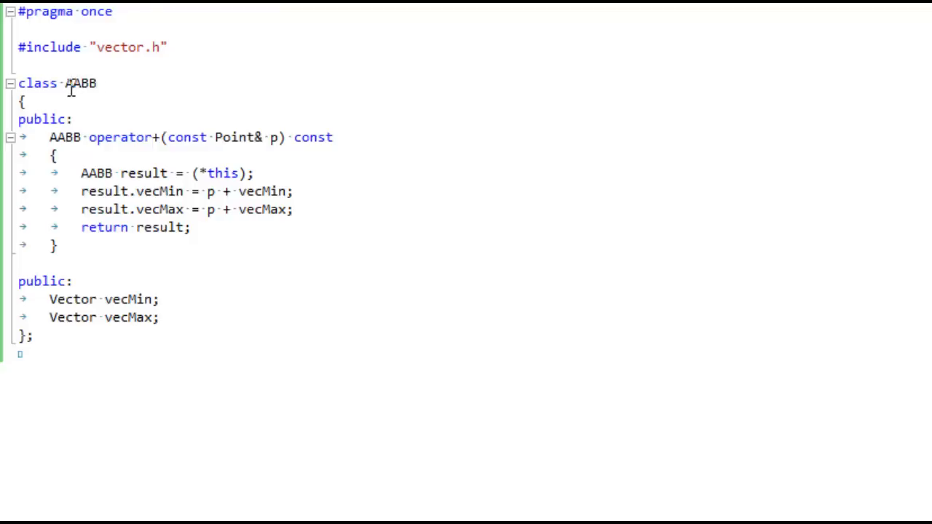
Step: Review the AABB class and its vecMax member, then bring up the IDE Navigator with Ctrl+Tab
{"action": "double_click", "coordinate": [79, 83]}
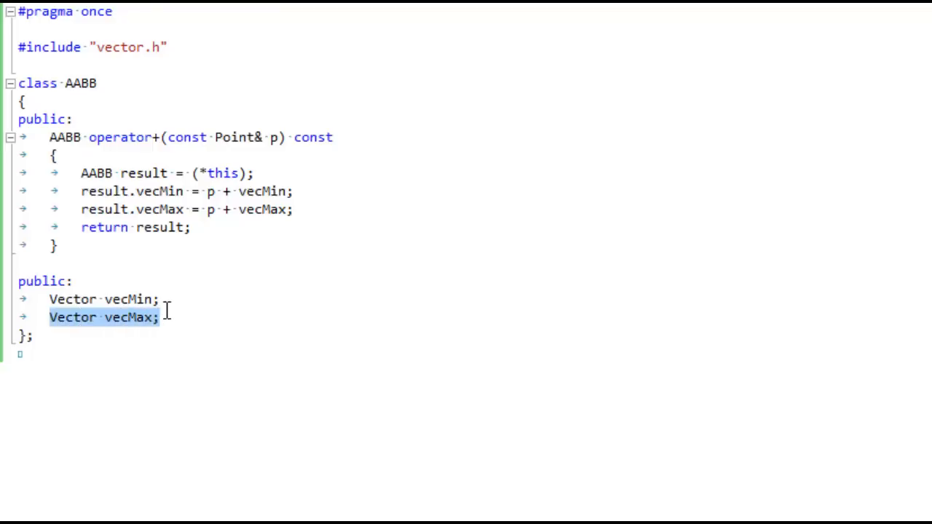
{"action": "left_click", "coordinate": [158, 318]}
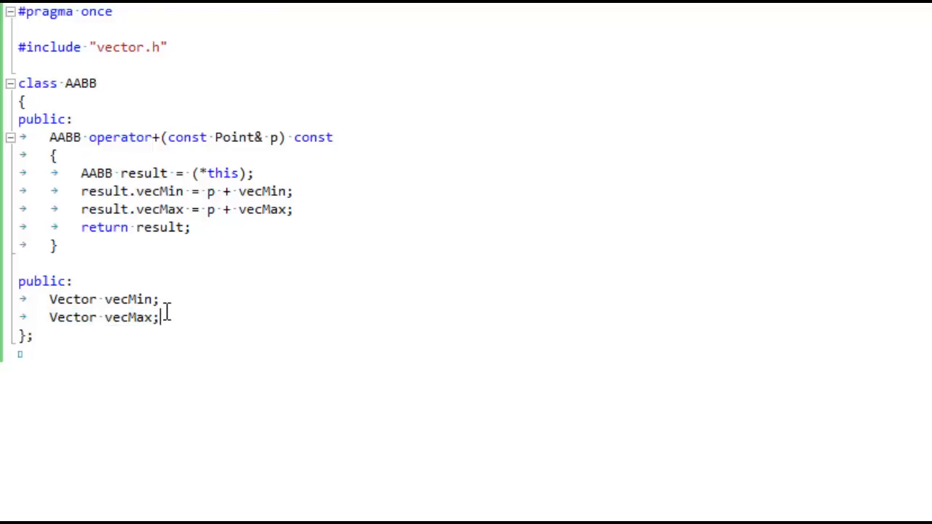
{"action": "key", "text": "ctrl+tab"}
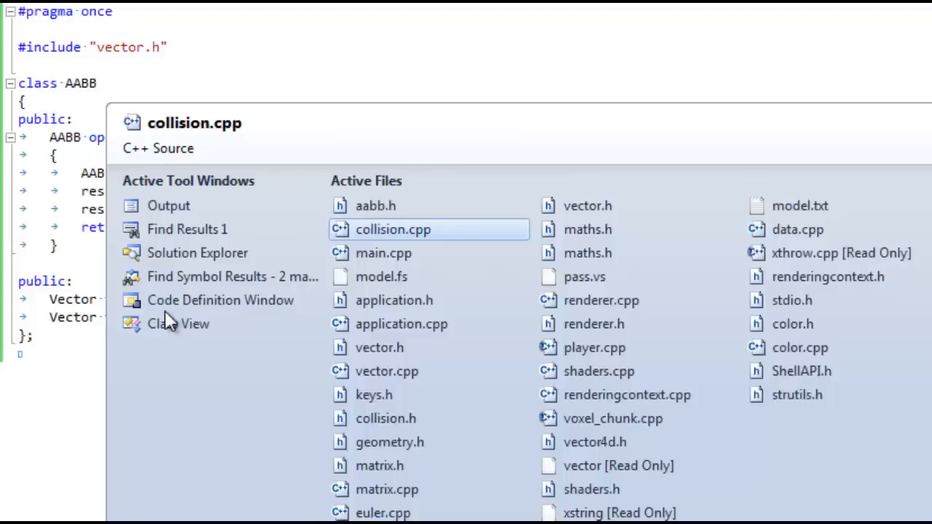
Step: Switch to collision.cpp and review the v0, v1 and vecIntersection parameters of LineAABBIntersection
{"action": "left_click", "coordinate": [393, 228]}
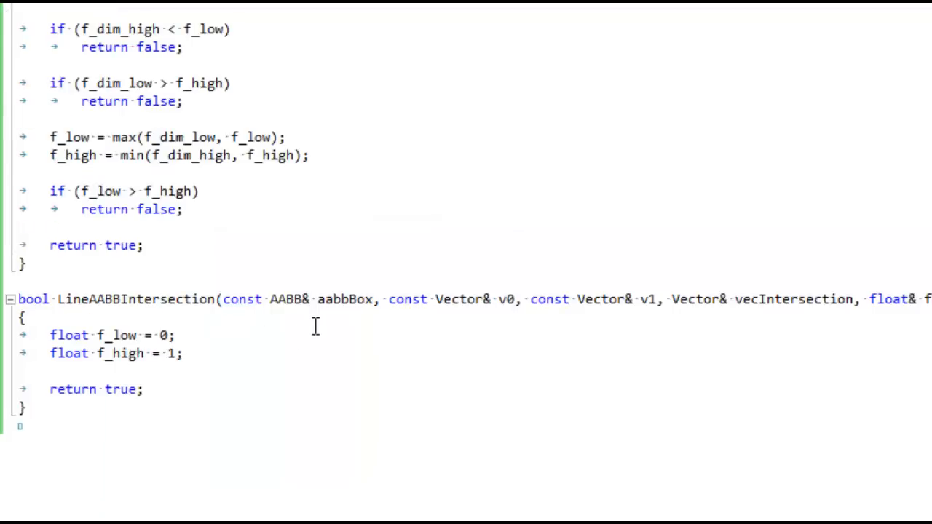
{"action": "double_click", "coordinate": [344, 300]}
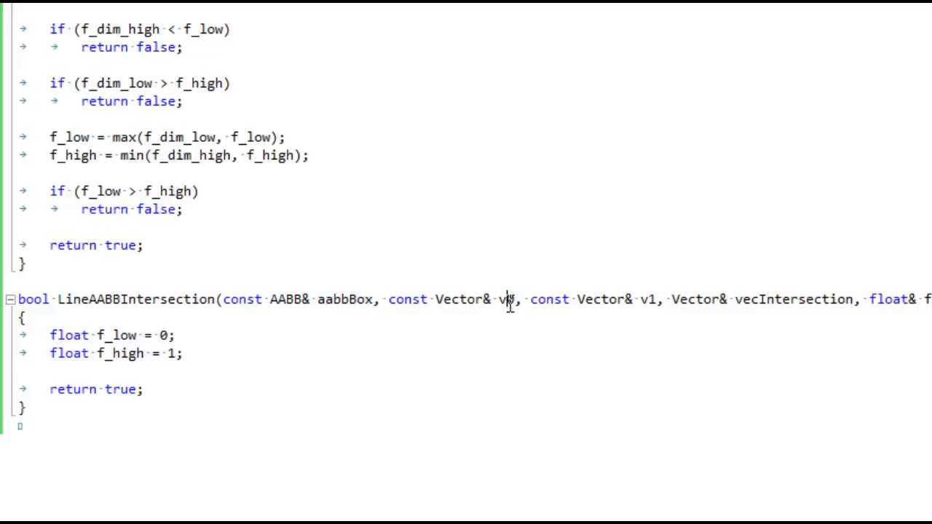
{"action": "double_click", "coordinate": [505, 300]}
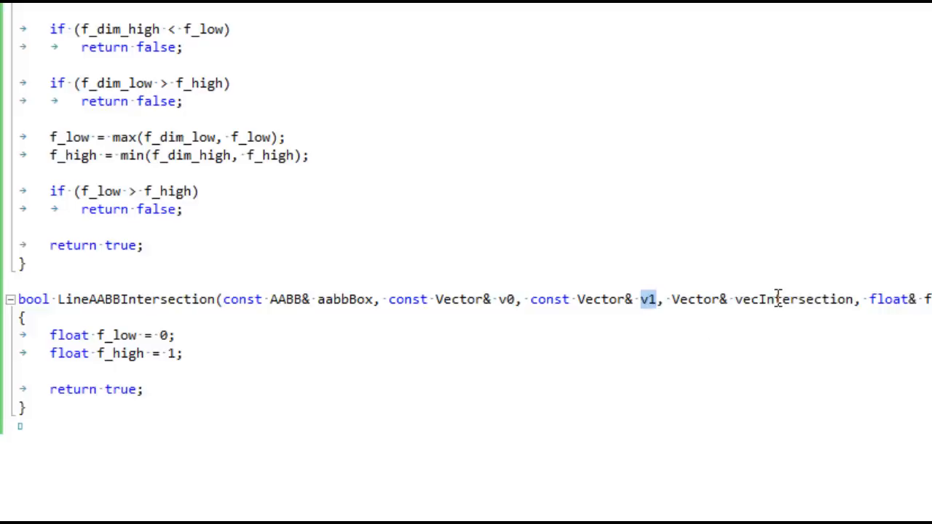
{"action": "double_click", "coordinate": [792, 300]}
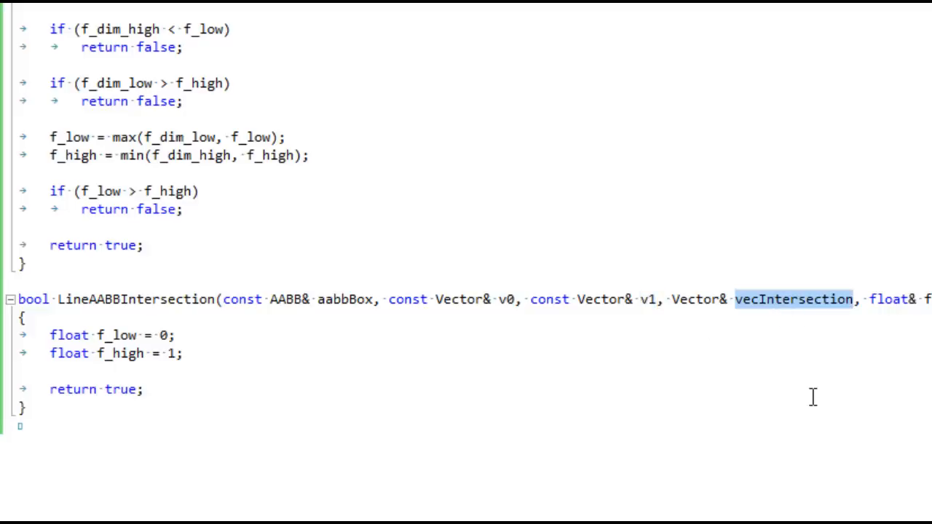
{"action": "mouse_move", "coordinate": [748, 375]}
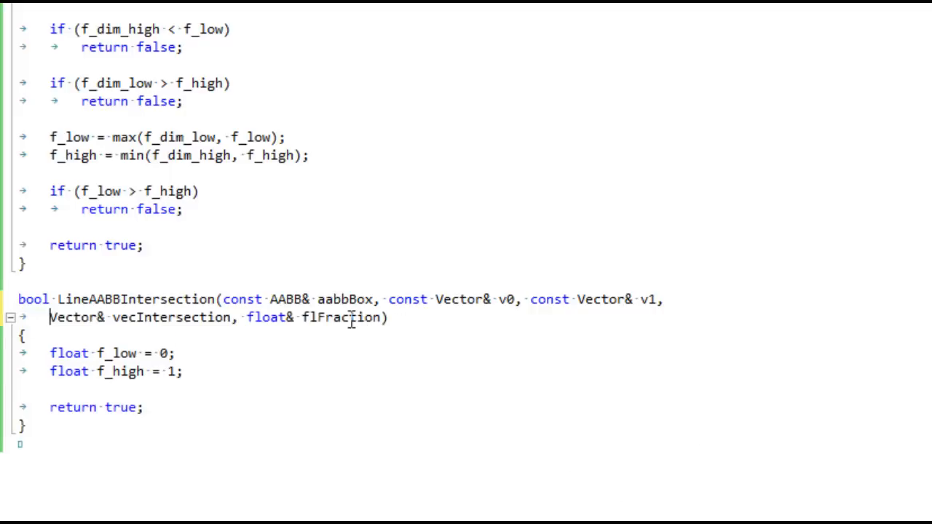
{"action": "left_click", "coordinate": [183, 371]}
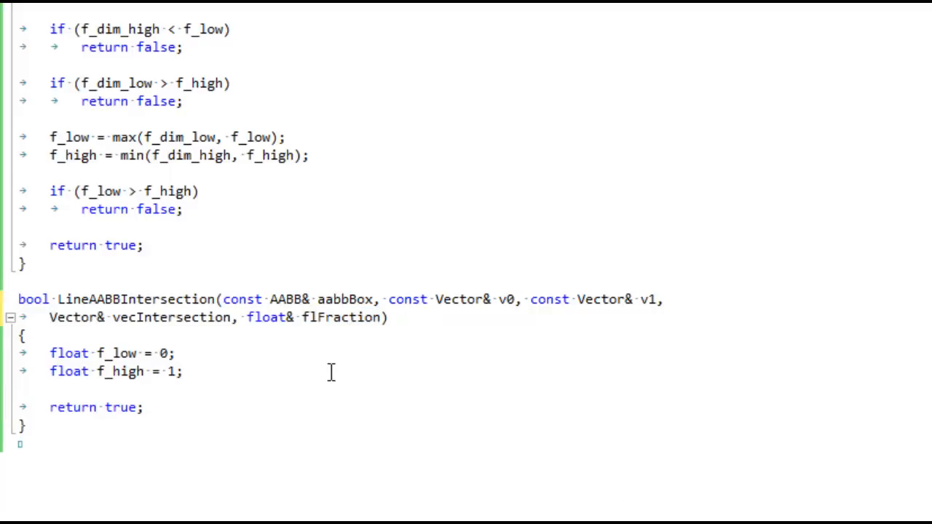
Step: Write 'if (!ClipLine(0, aabbBox, v0, v1, f_low, f_high)) return false;' and select it for copying
{"action": "type", "text": "if ("}
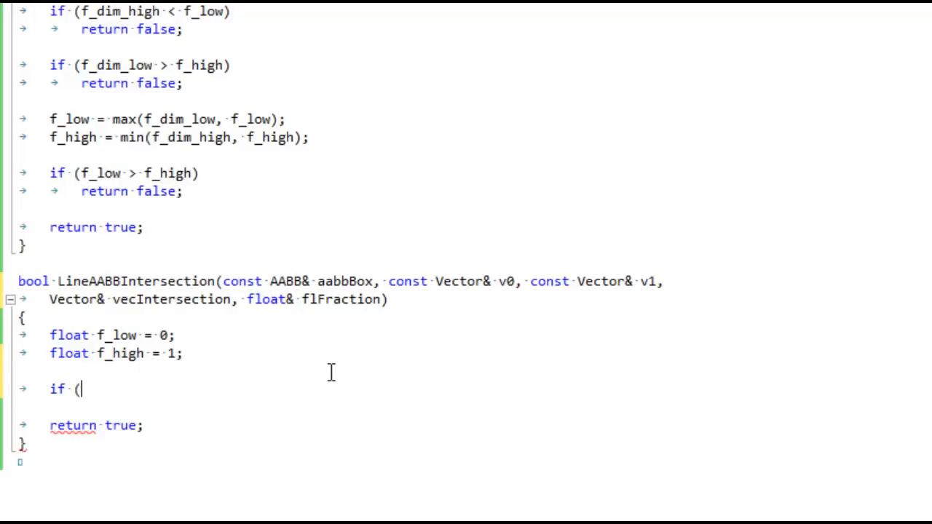
{"action": "type", "text": "Cli"}
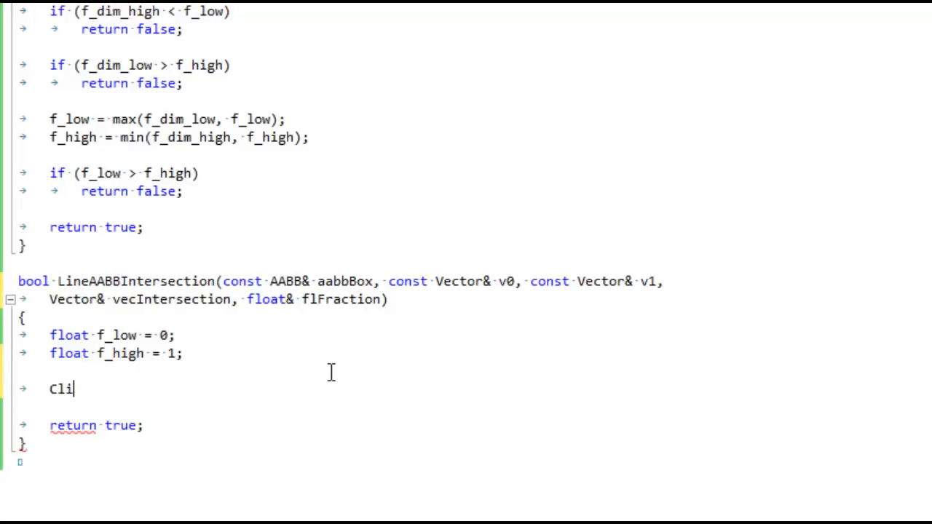
{"action": "type", "text": "pLine("}
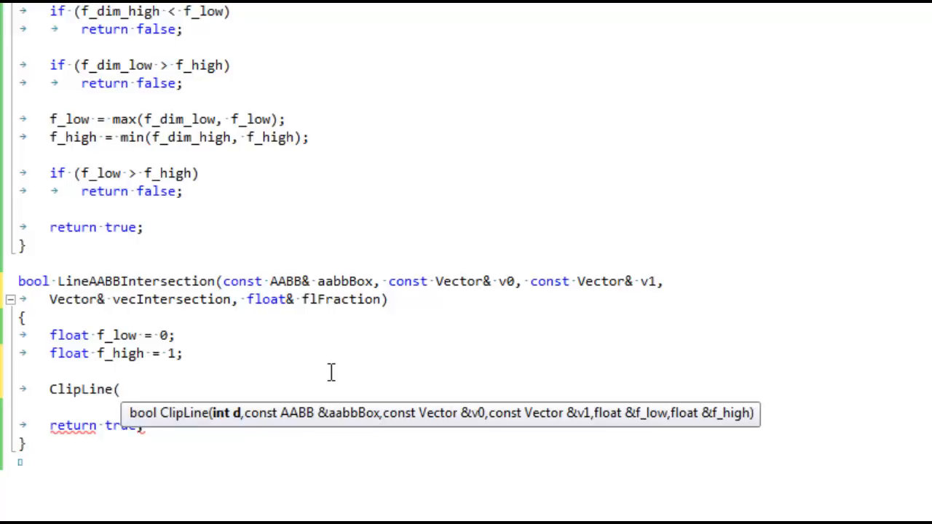
{"action": "mouse_move", "coordinate": [240, 425]}
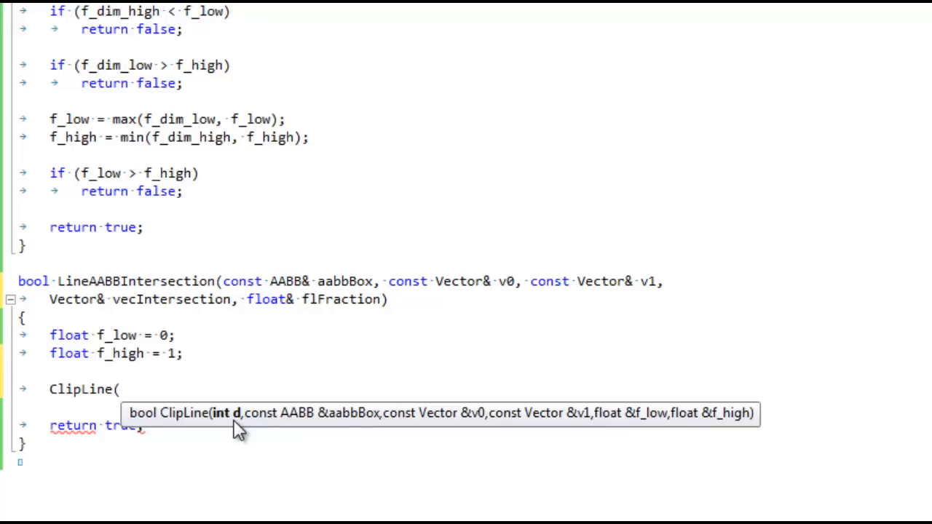
{"action": "type", "text": "0, aabb"}
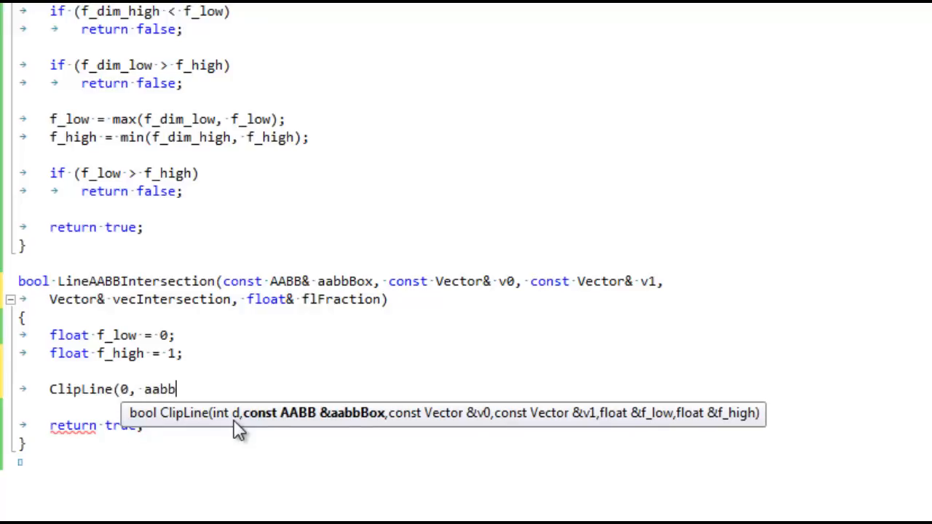
{"action": "type", "text": "Box, v"}
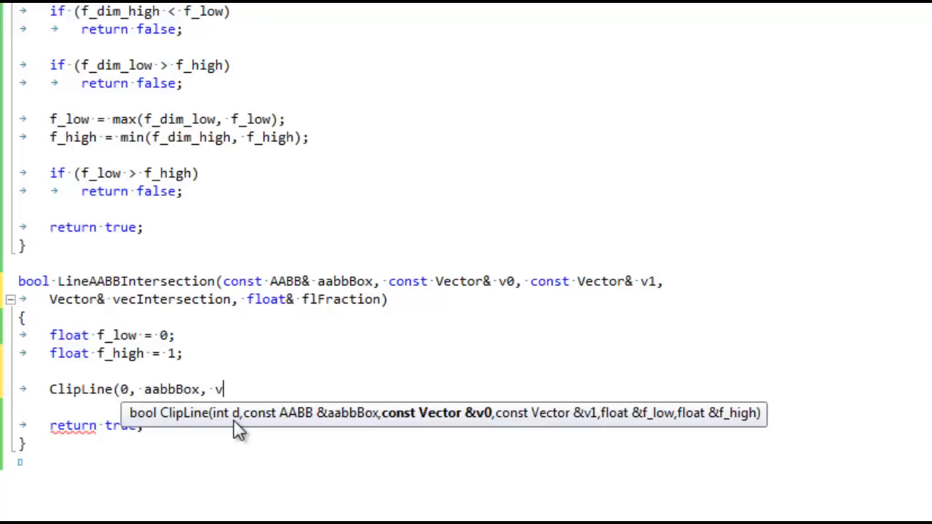
{"action": "type", "text": "0, v1,"}
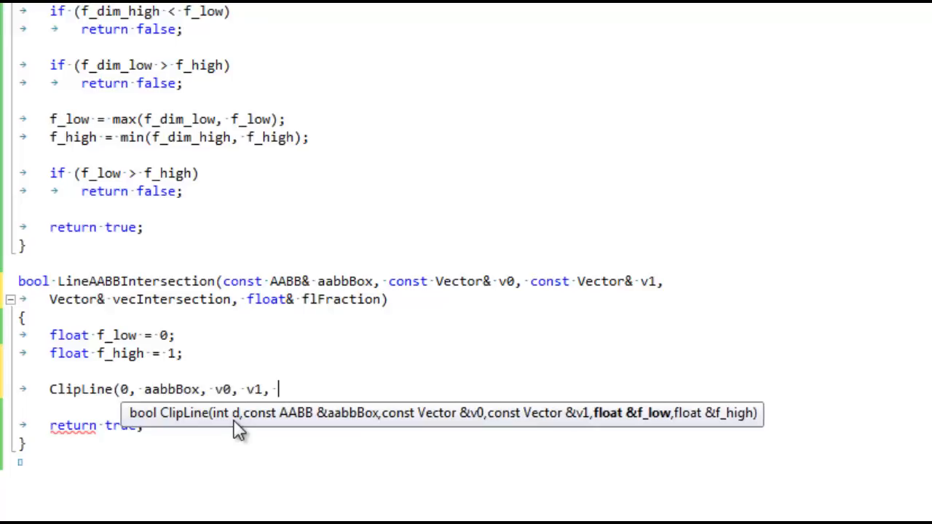
{"action": "type", "text": "f_low"}
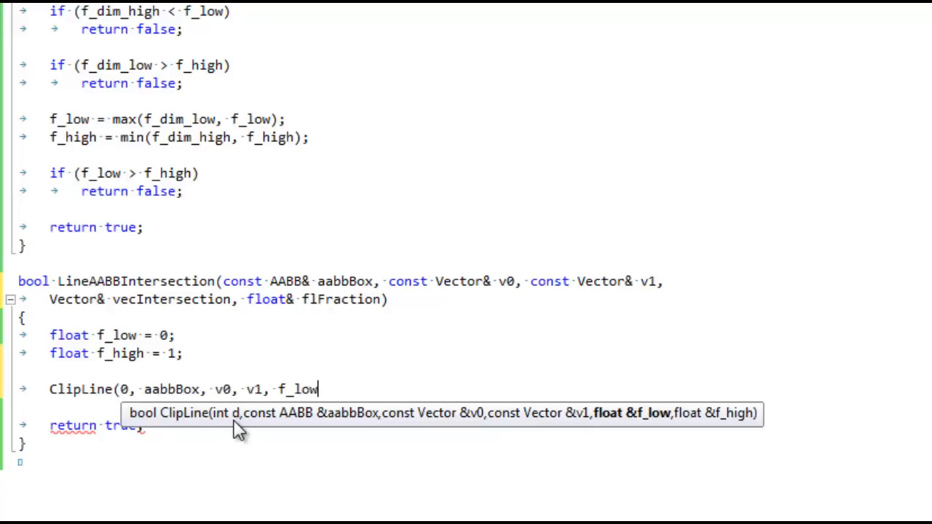
{"action": "type", "text": ", f_high"}
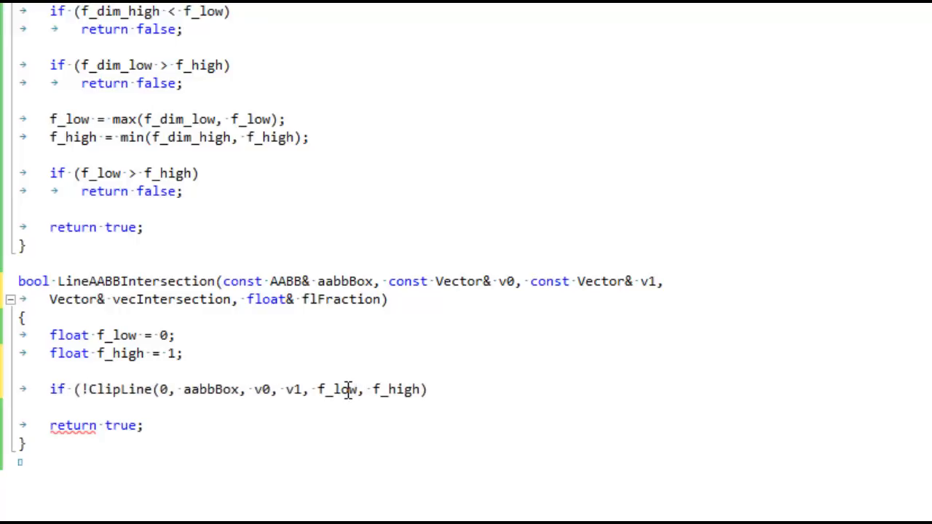
{"action": "type", "text": "))"}
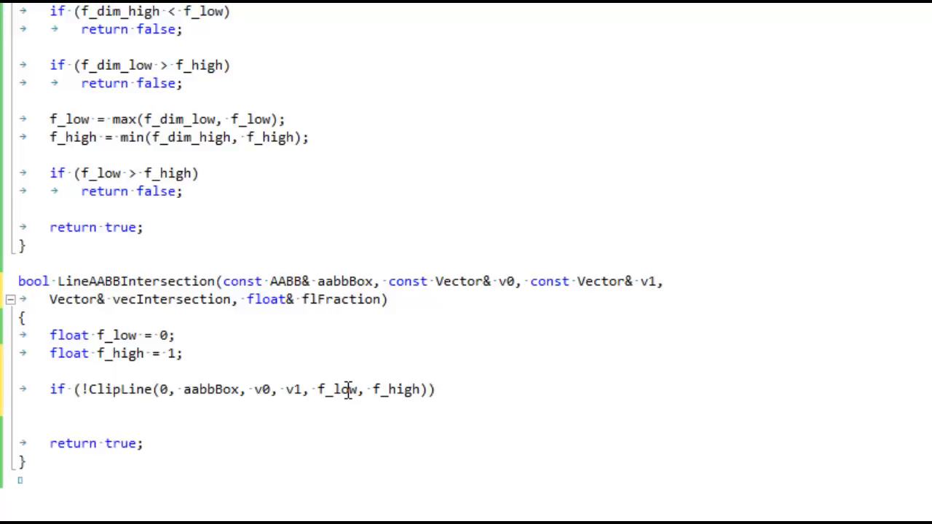
{"action": "type", "text": "r"}
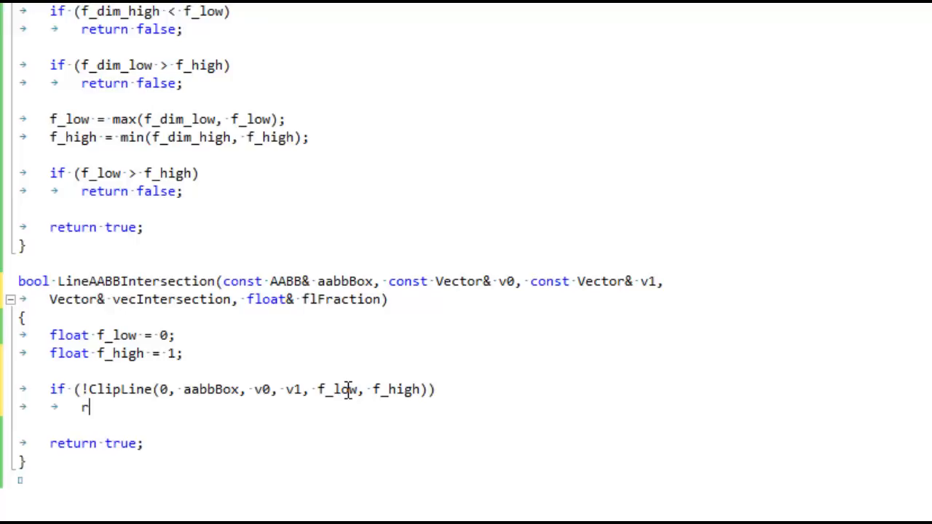
{"action": "type", "text": "eturn false"}
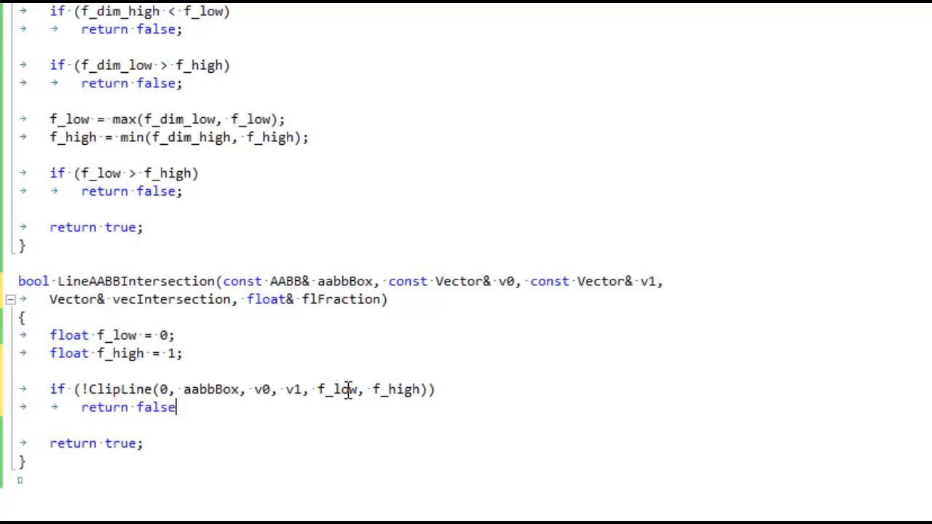
{"action": "triple_click", "coordinate": [240, 388]}
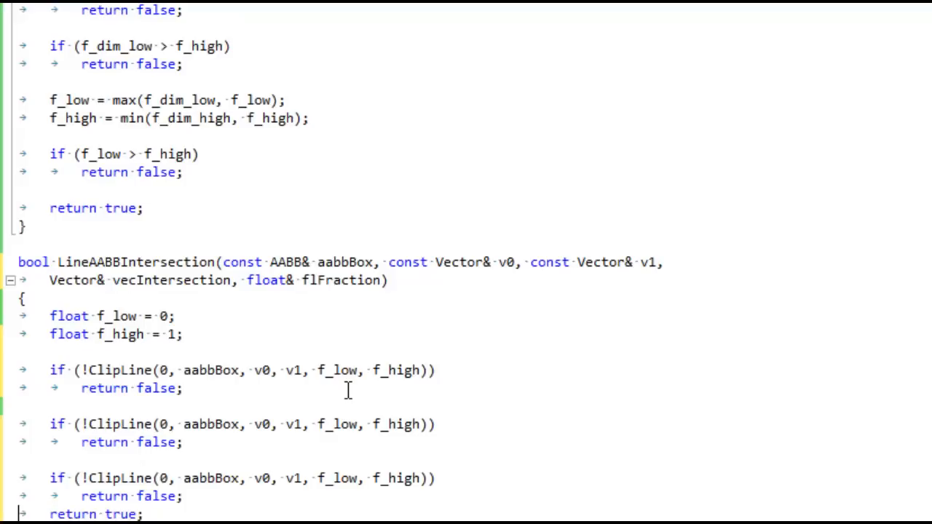
Step: Compute 'Vector b = v1 - v0;' and 'vecIntersection = v0 + b * f_low;'
{"action": "scroll", "scroll_direction": "down", "scroll_amount": 3}
{"action": "type", "text": "2"}
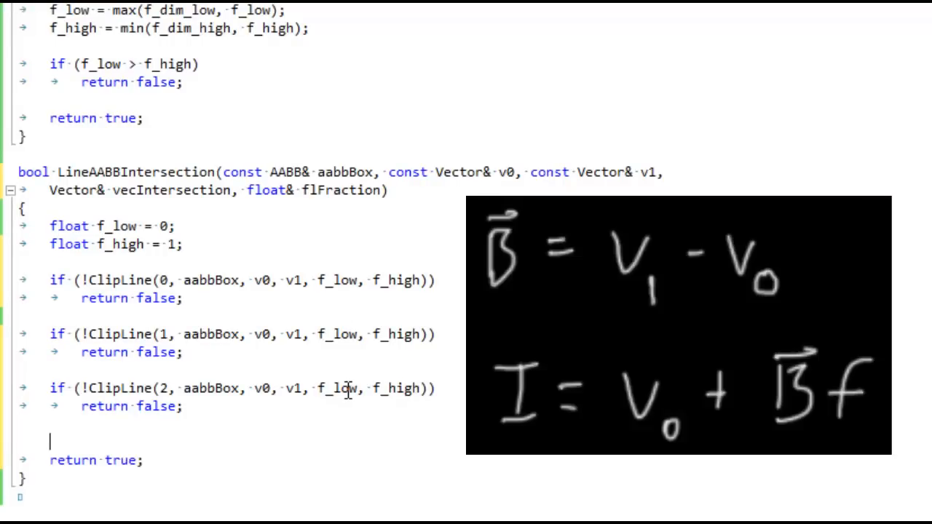
{"action": "type", "text": "Vector b"}
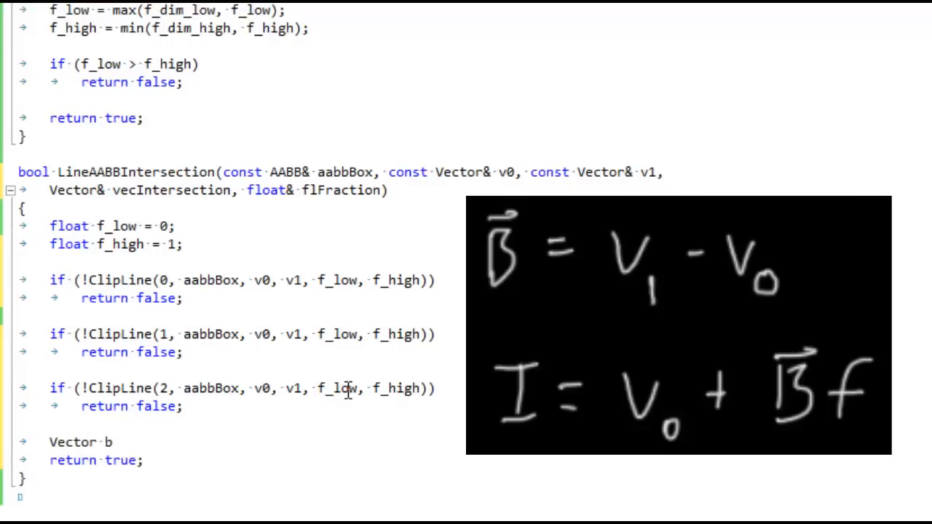
{"action": "type", "text": "= v1 - v"}
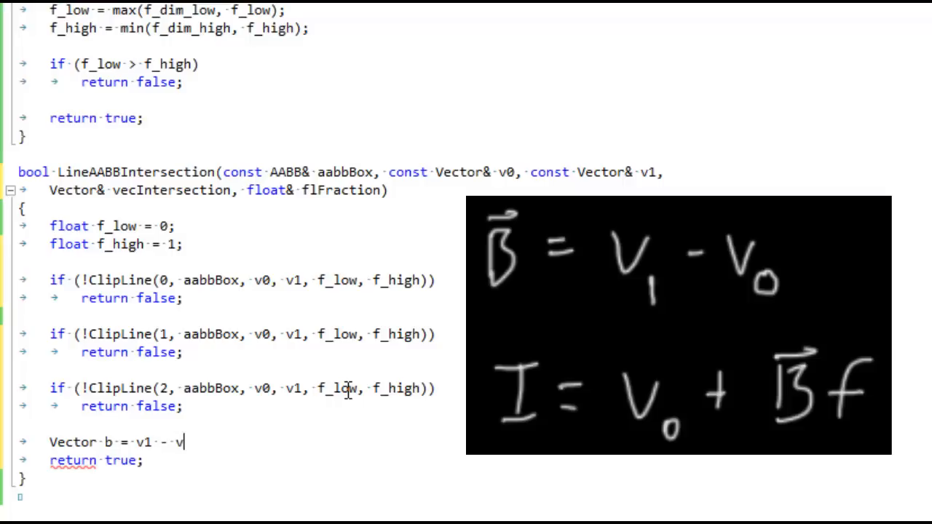
{"action": "type", "text": "0;"}
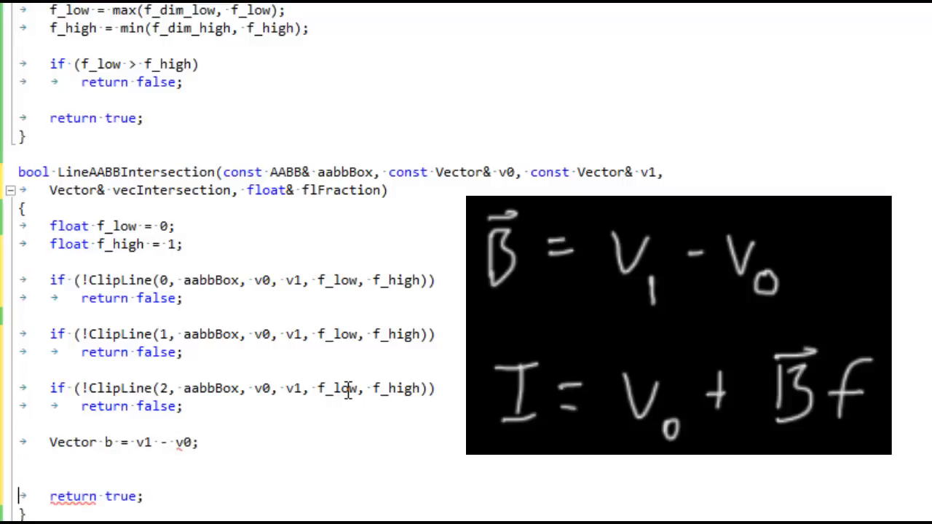
{"action": "type", "text": "vecInte"}
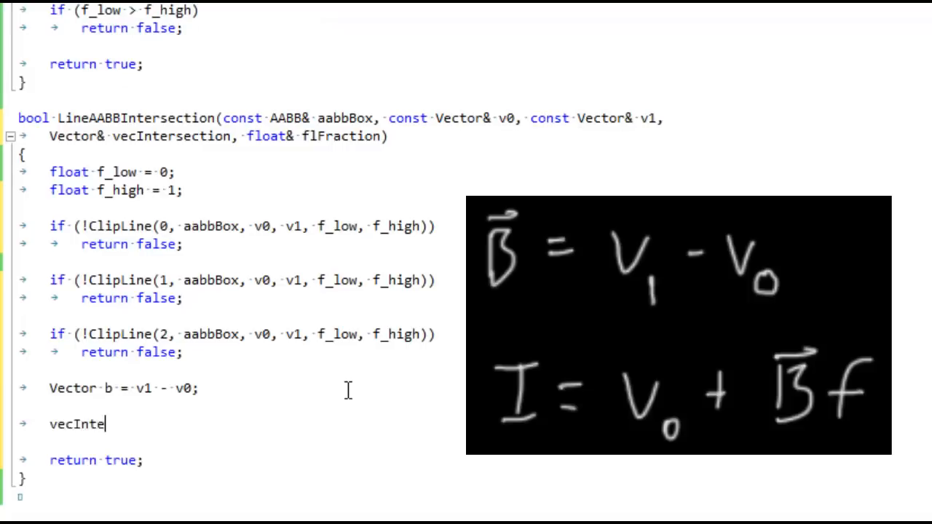
{"action": "type", "text": "rsection = v0"}
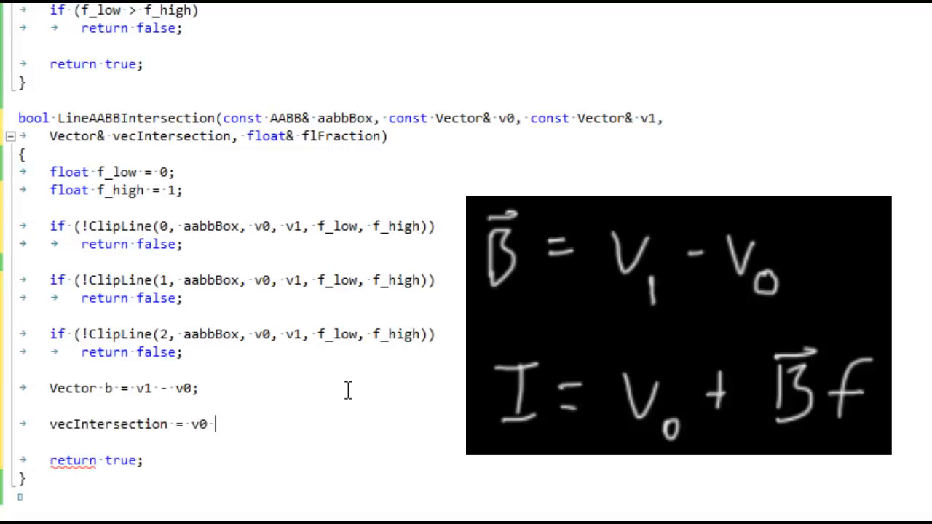
{"action": "type", "text": "+ b *"}
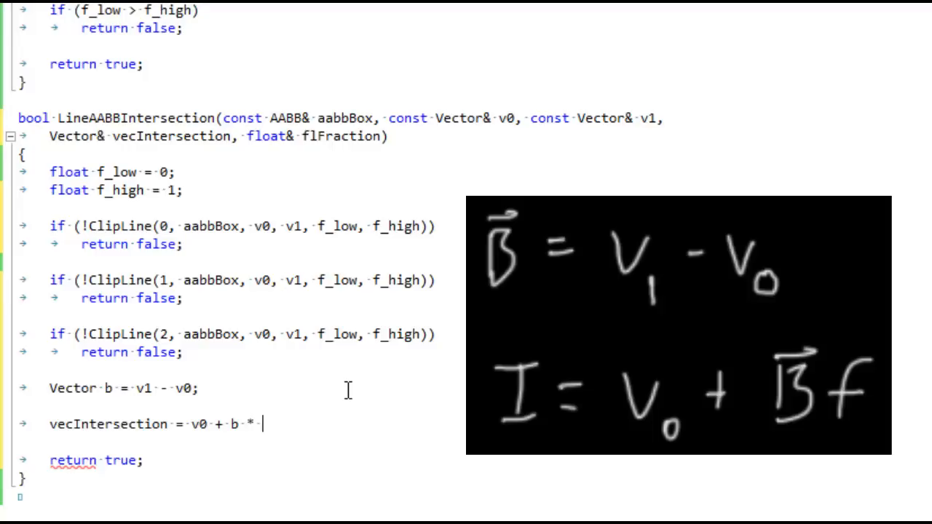
{"action": "type", "text": "f_low;"}
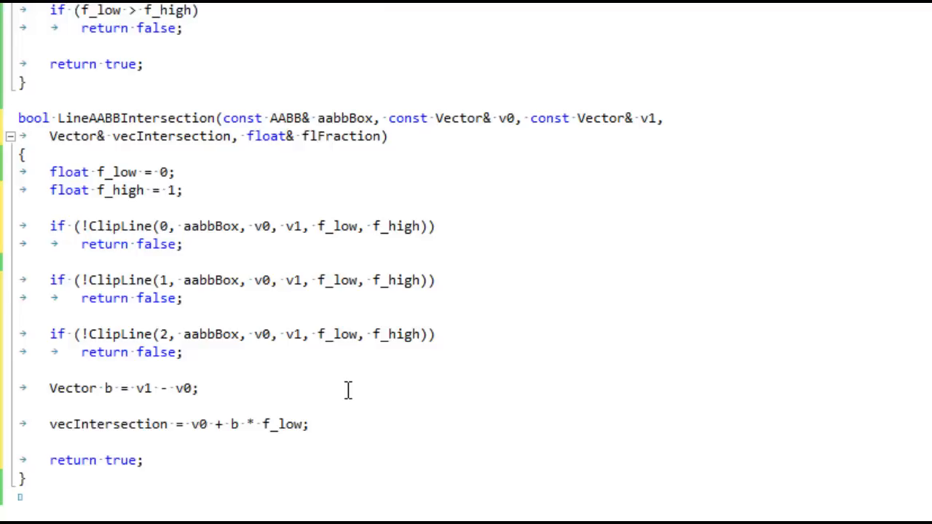
Step: Begin the assignment 'flFraction = f_' before the return
{"action": "type", "text": "fl"}
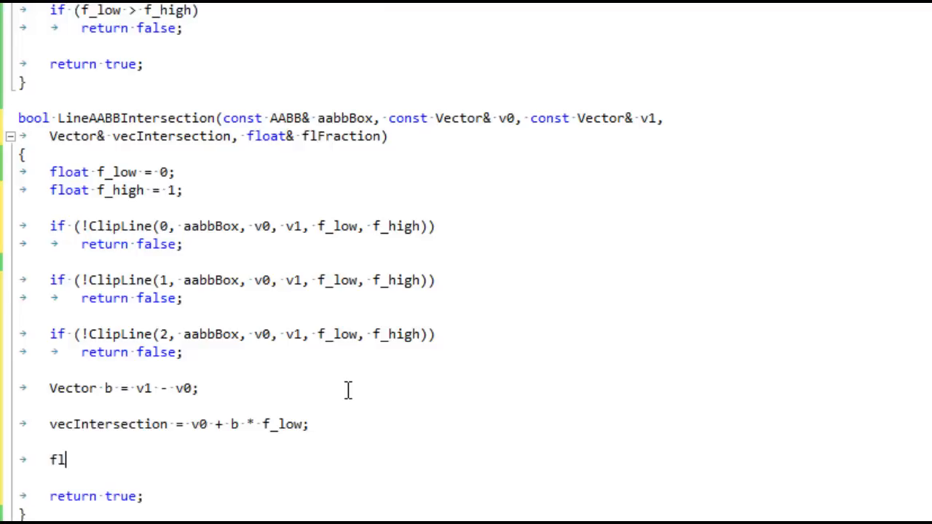
{"action": "type", "text": "Fraction"}
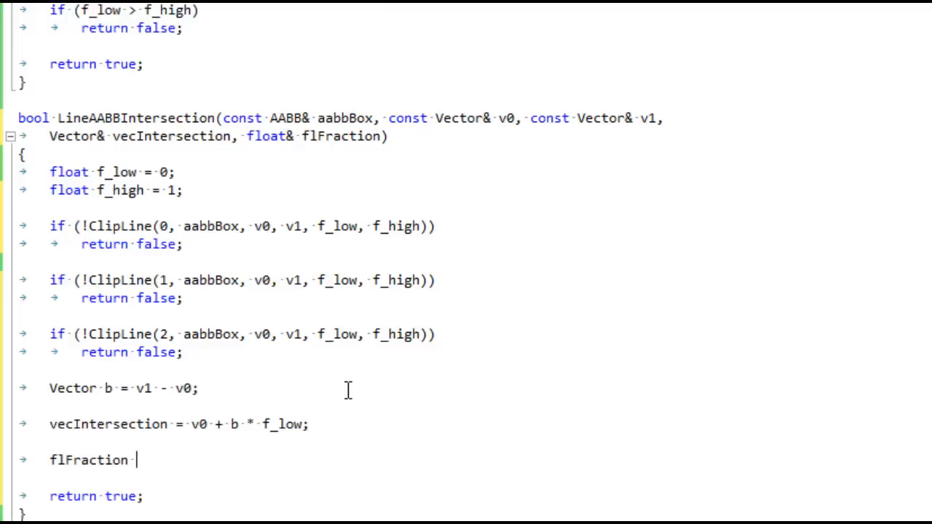
{"action": "type", "text": "= f_"}
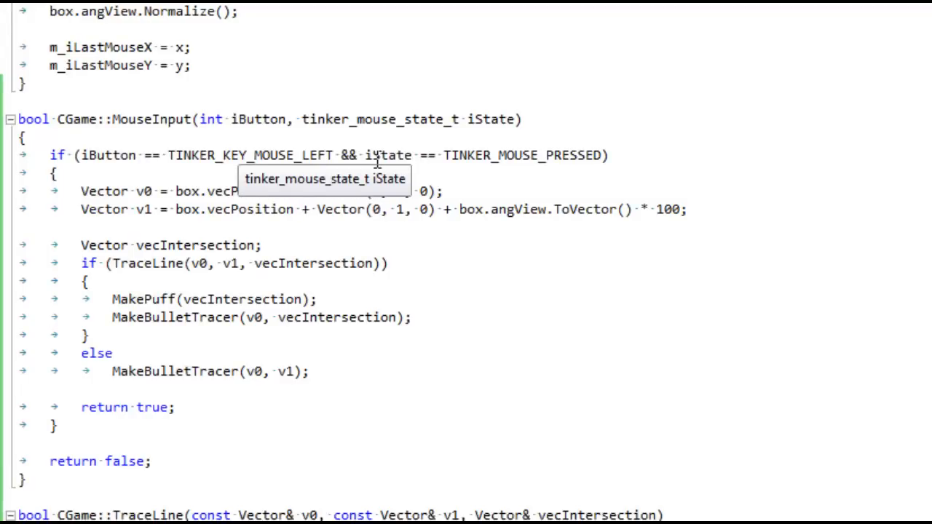
{"action": "mouse_move", "coordinate": [400, 175]}
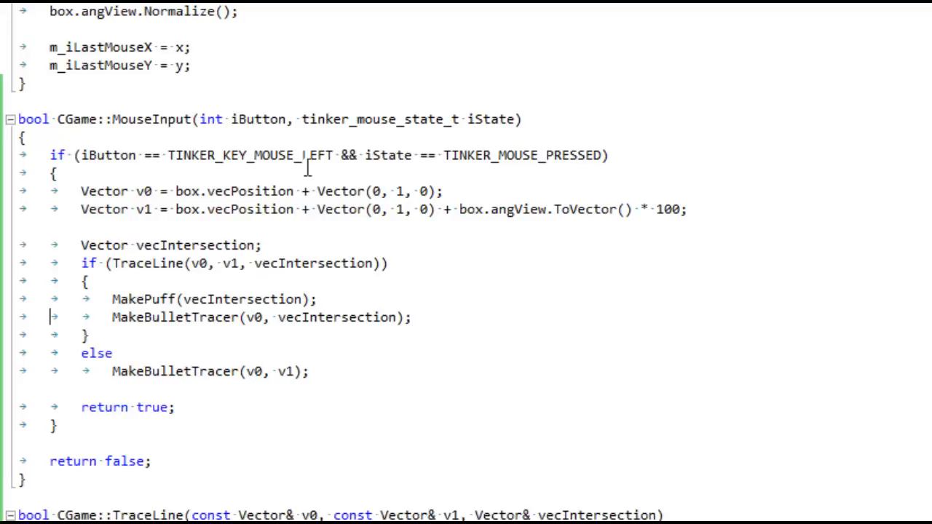
{"action": "mouse_move", "coordinate": [274, 154]}
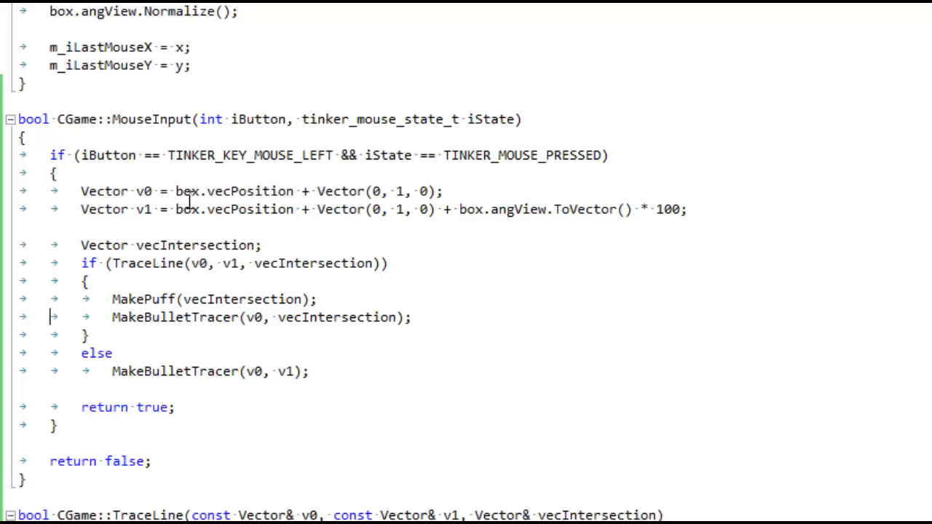
{"action": "double_click", "coordinate": [142, 191]}
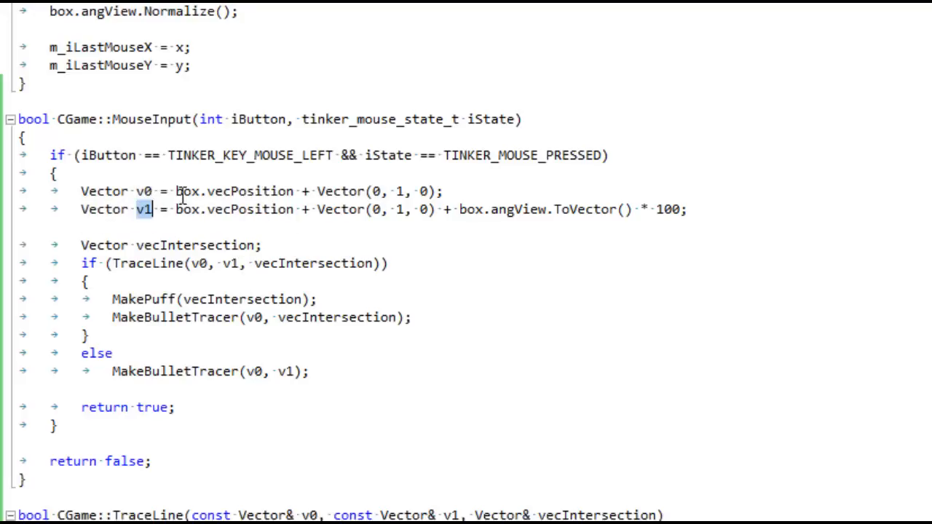
{"action": "double_click", "coordinate": [233, 191]}
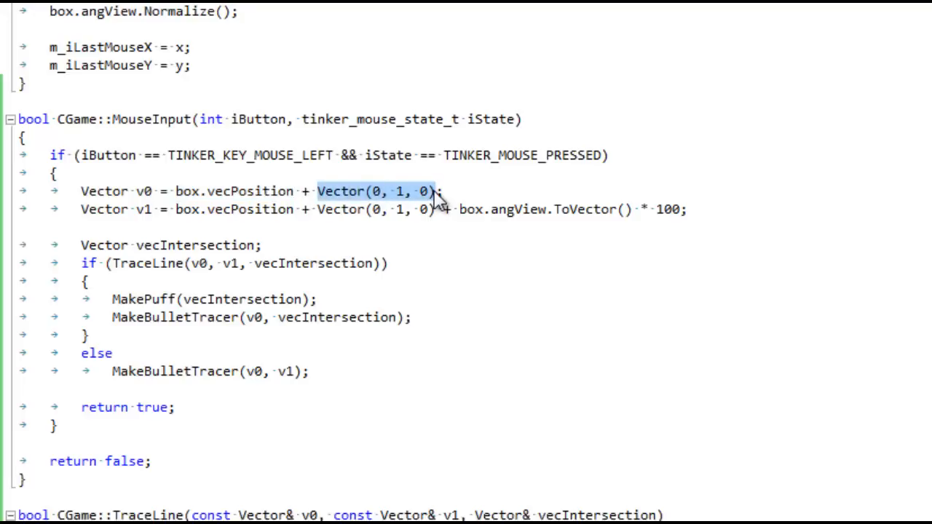
{"action": "mouse_move", "coordinate": [192, 222]}
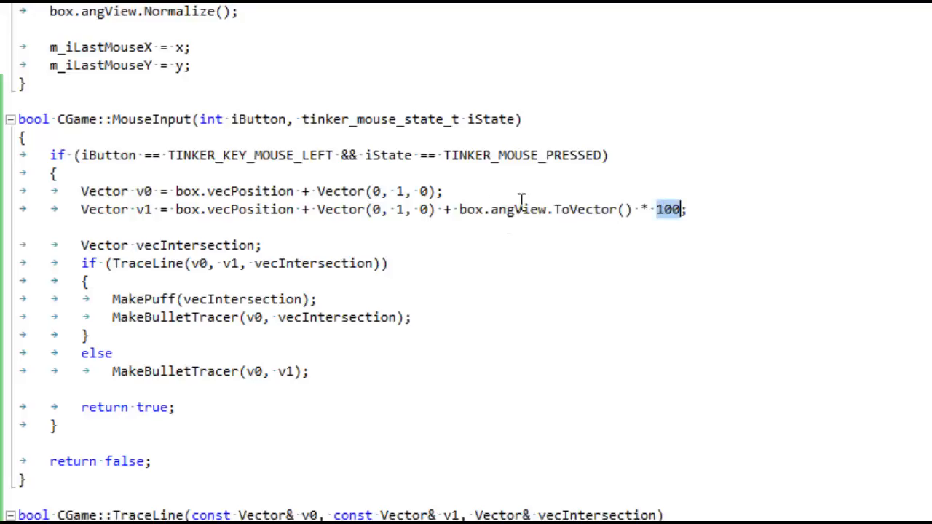
{"action": "mouse_move", "coordinate": [466, 209]}
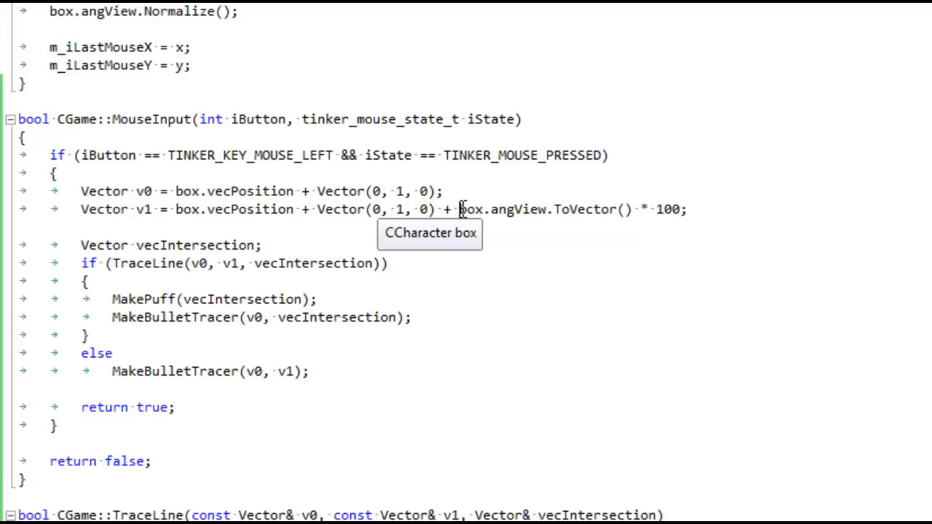
{"action": "mouse_move", "coordinate": [157, 268]}
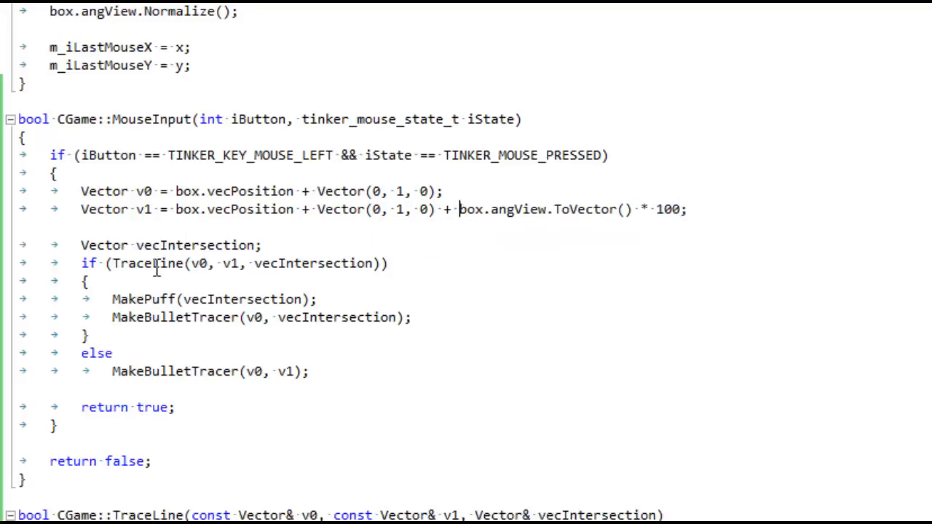
{"action": "double_click", "coordinate": [149, 262]}
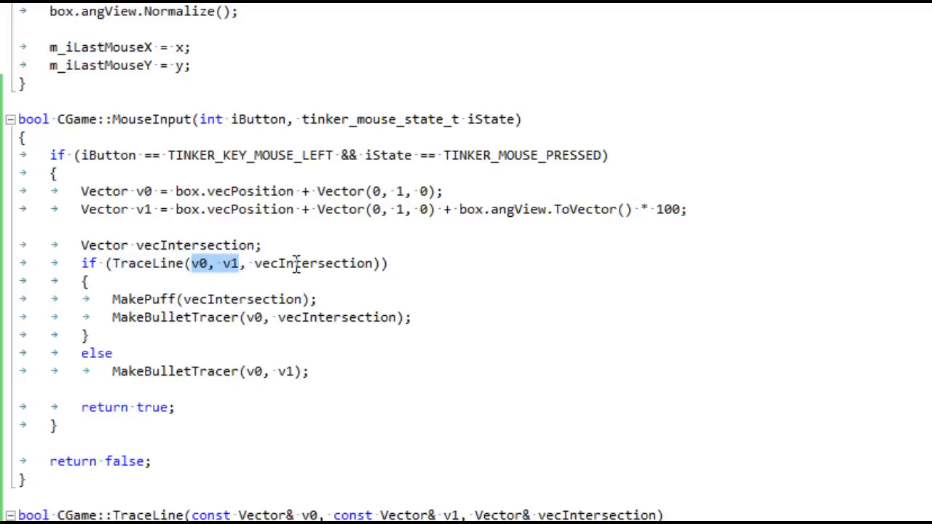
{"action": "double_click", "coordinate": [313, 262]}
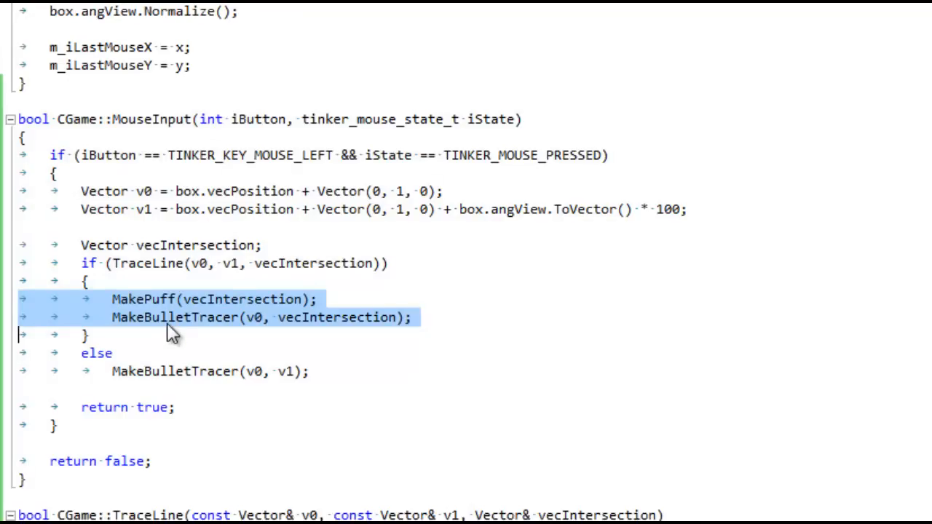
{"action": "double_click", "coordinate": [143, 299]}
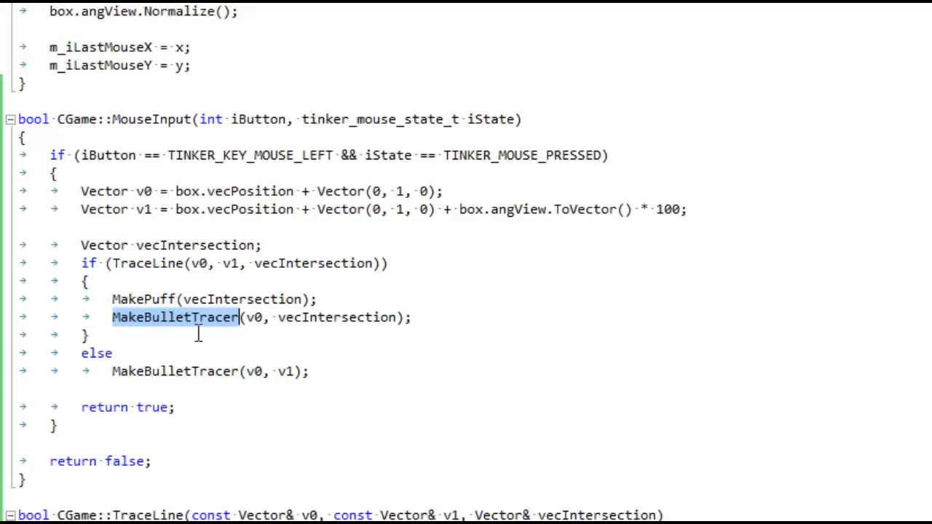
Step: Scroll to CGame::TraceLine and highlight its LineAABBIntersection calls and flLowestFraction
{"action": "scroll", "scroll_direction": "down", "scroll_amount": 3}
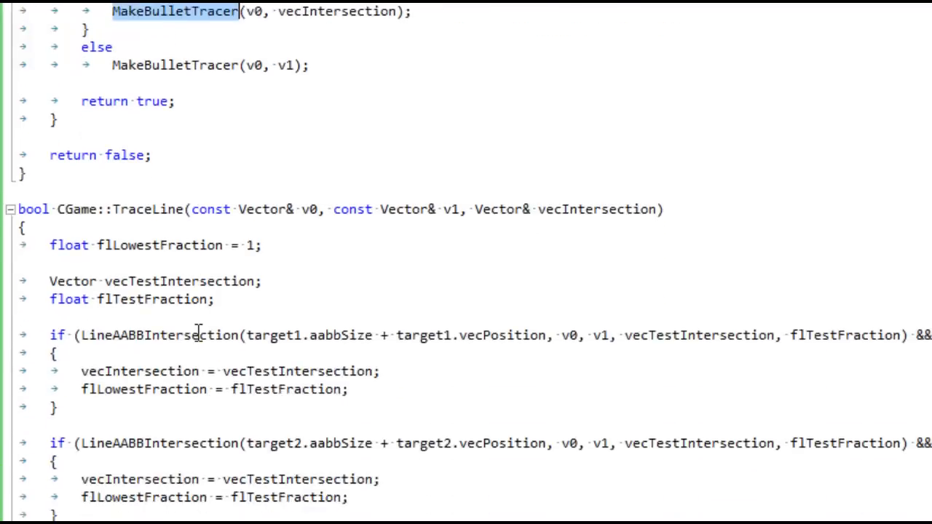
{"action": "scroll", "scroll_direction": "down", "scroll_amount": 3}
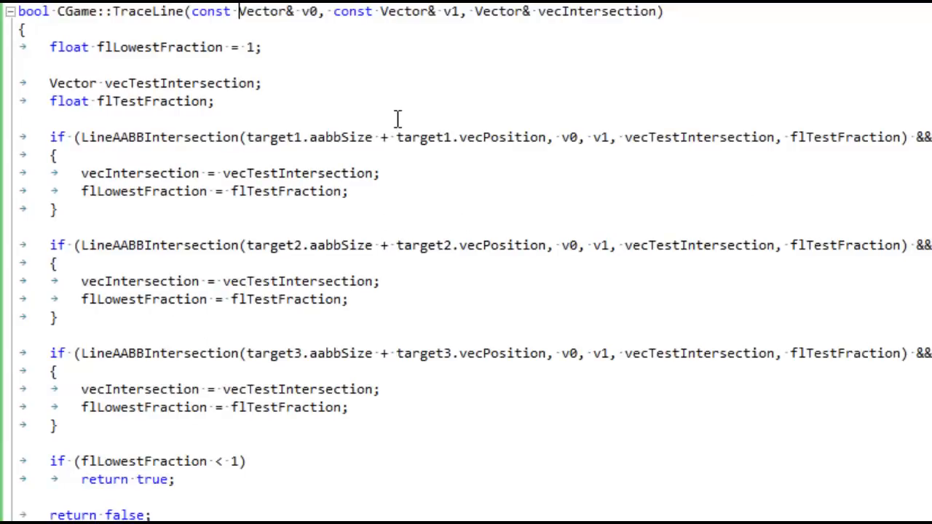
{"action": "double_click", "coordinate": [161, 137]}
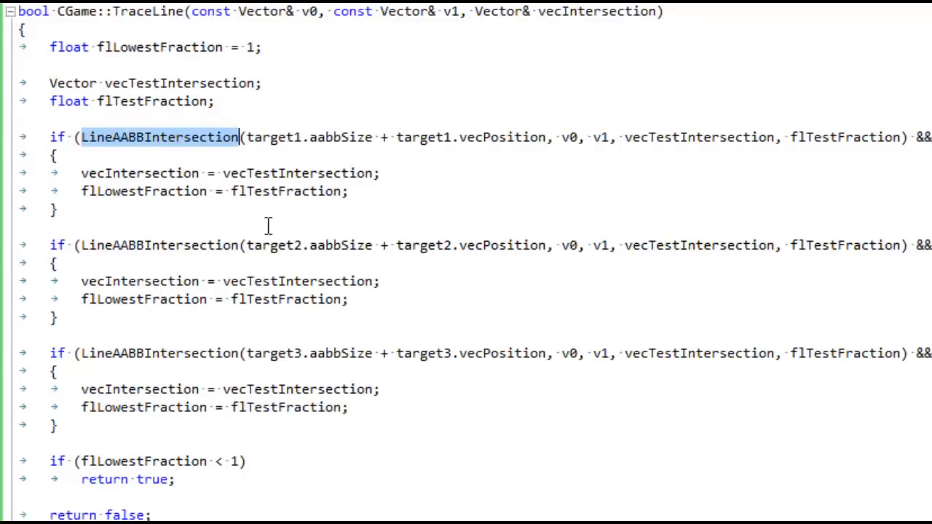
{"action": "mouse_move", "coordinate": [399, 215]}
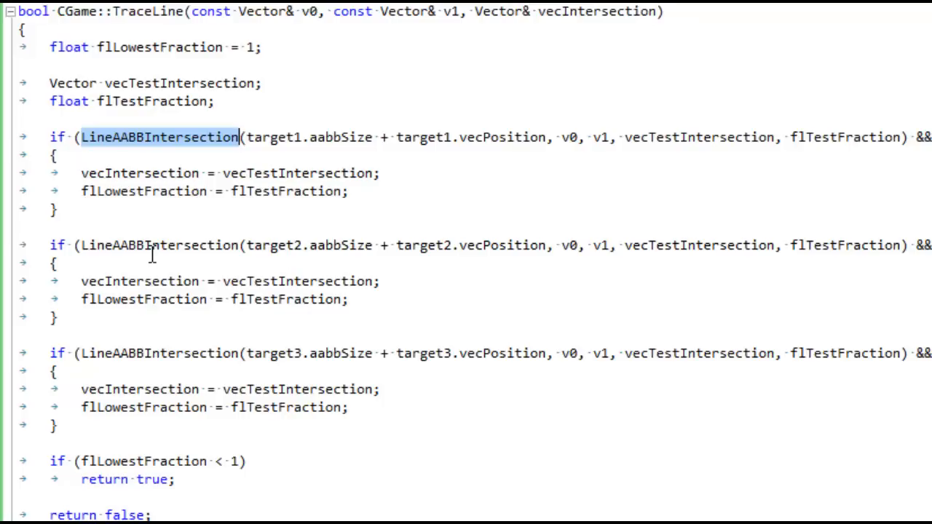
{"action": "double_click", "coordinate": [160, 353]}
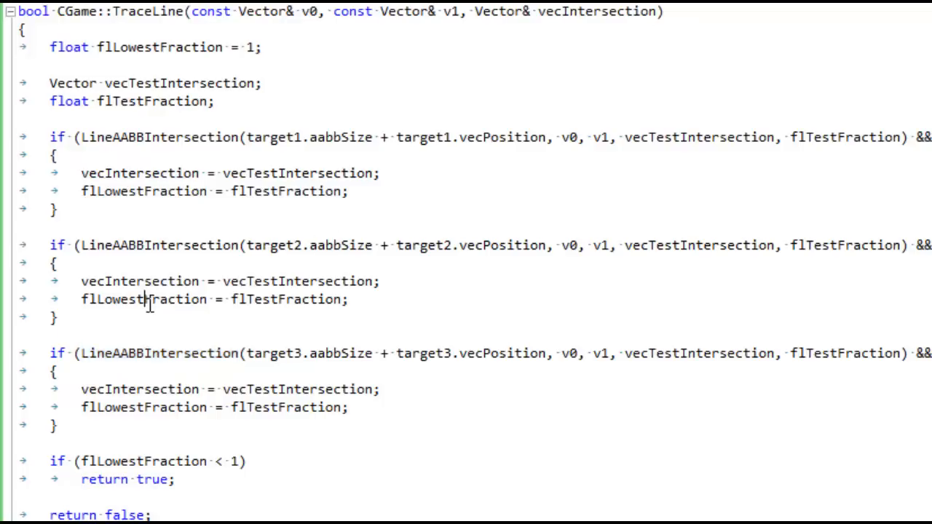
{"action": "double_click", "coordinate": [142, 408]}
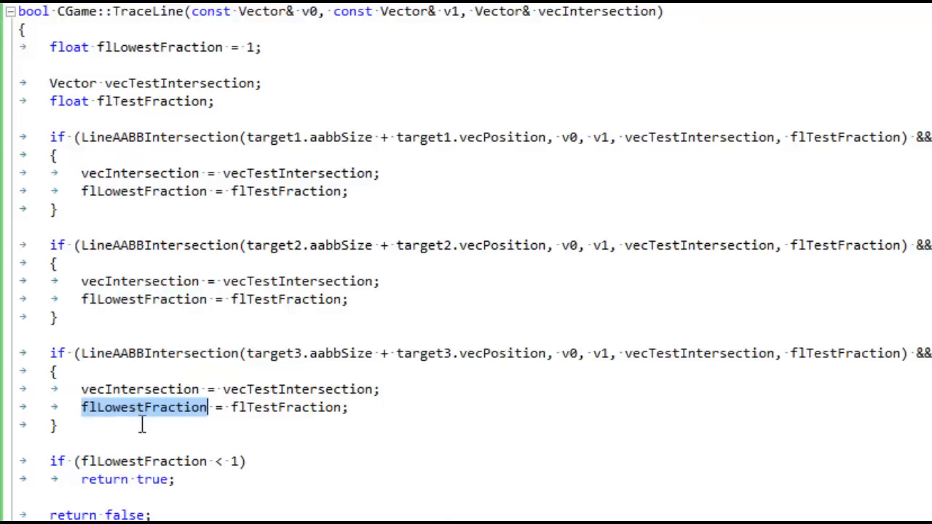